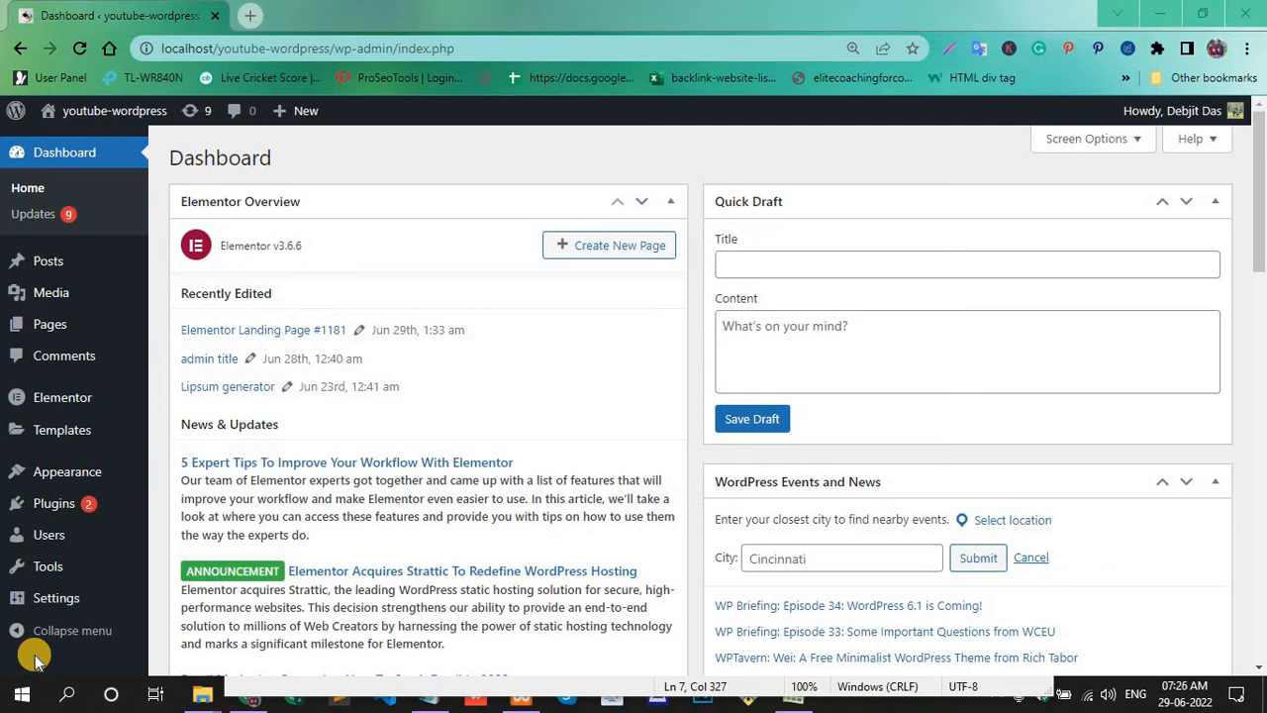
pyautogui.moveTo(29, 529)
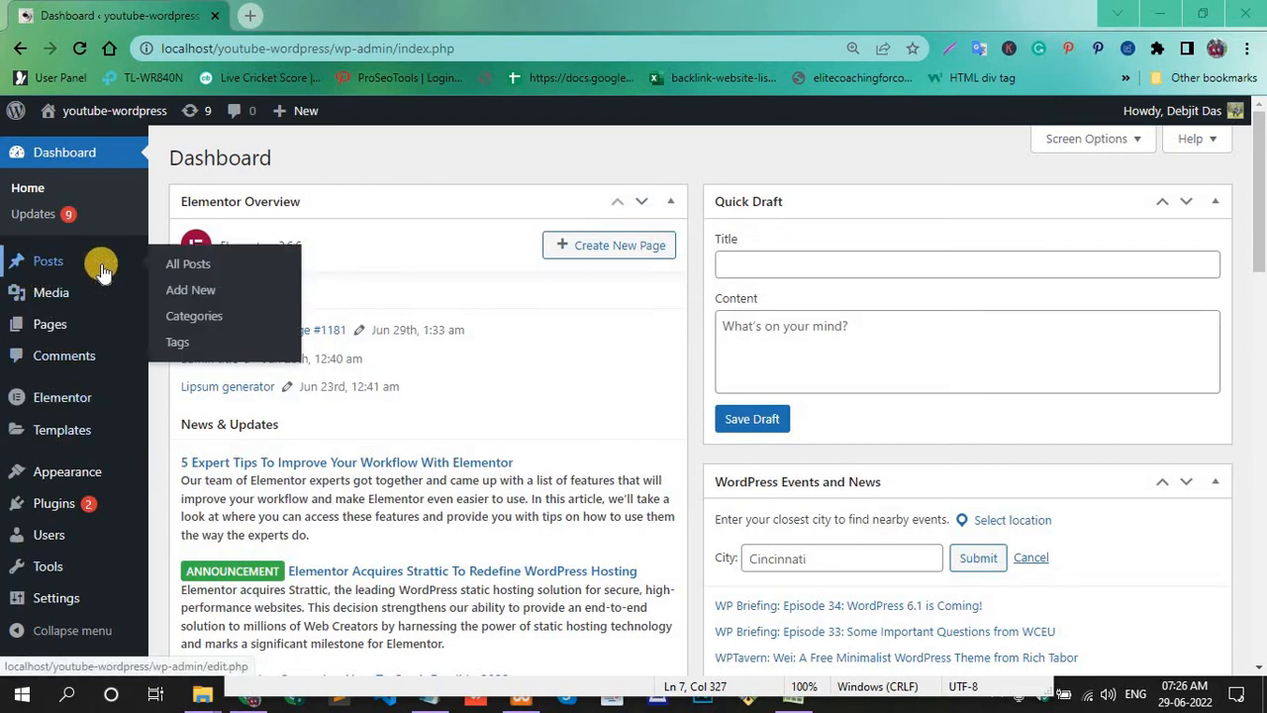
# Choose Add New under Posts in the dashboard.
pyautogui.click(191, 289)
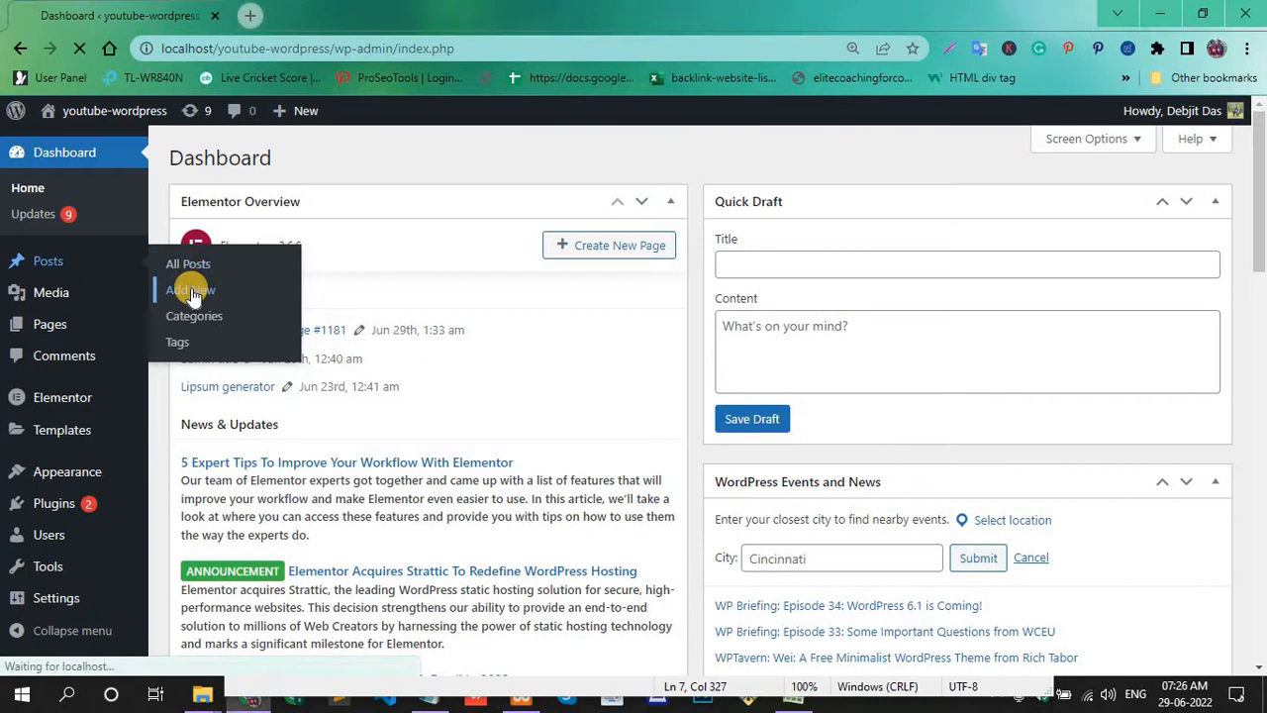
# Title the new post 'iframe' and publish it.
pyautogui.click(190, 289)
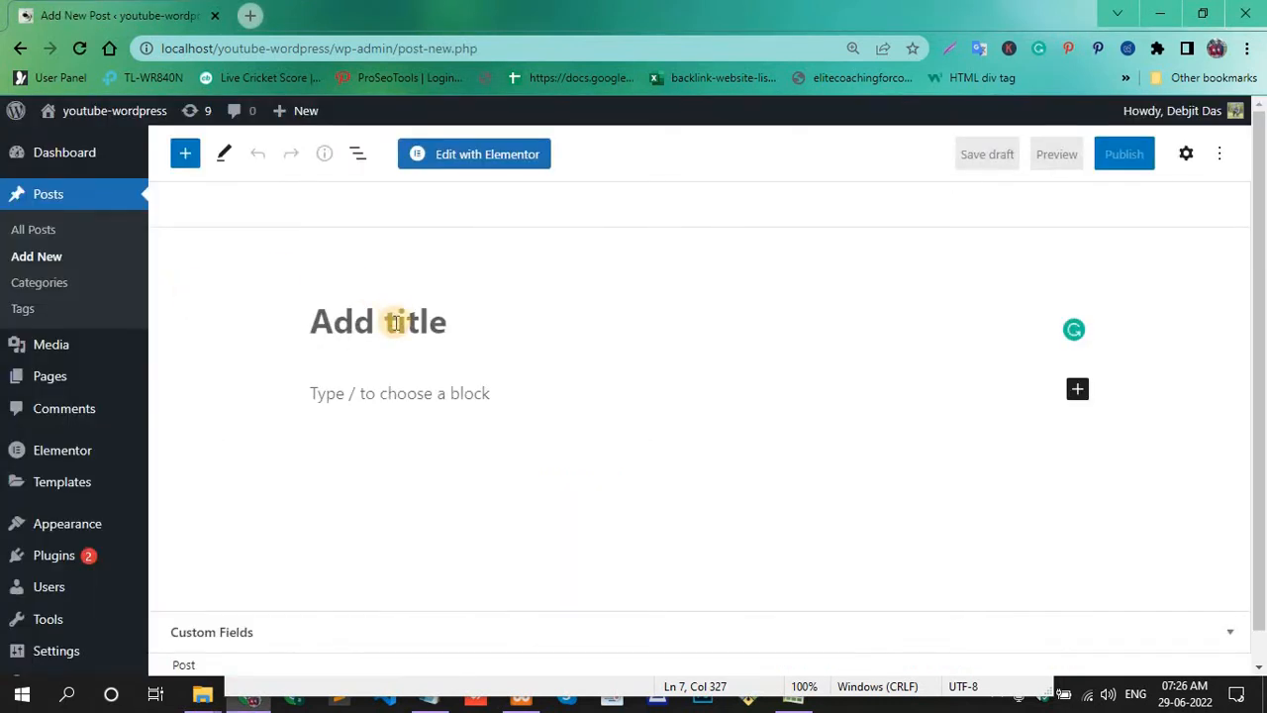
pyautogui.write('iframe')
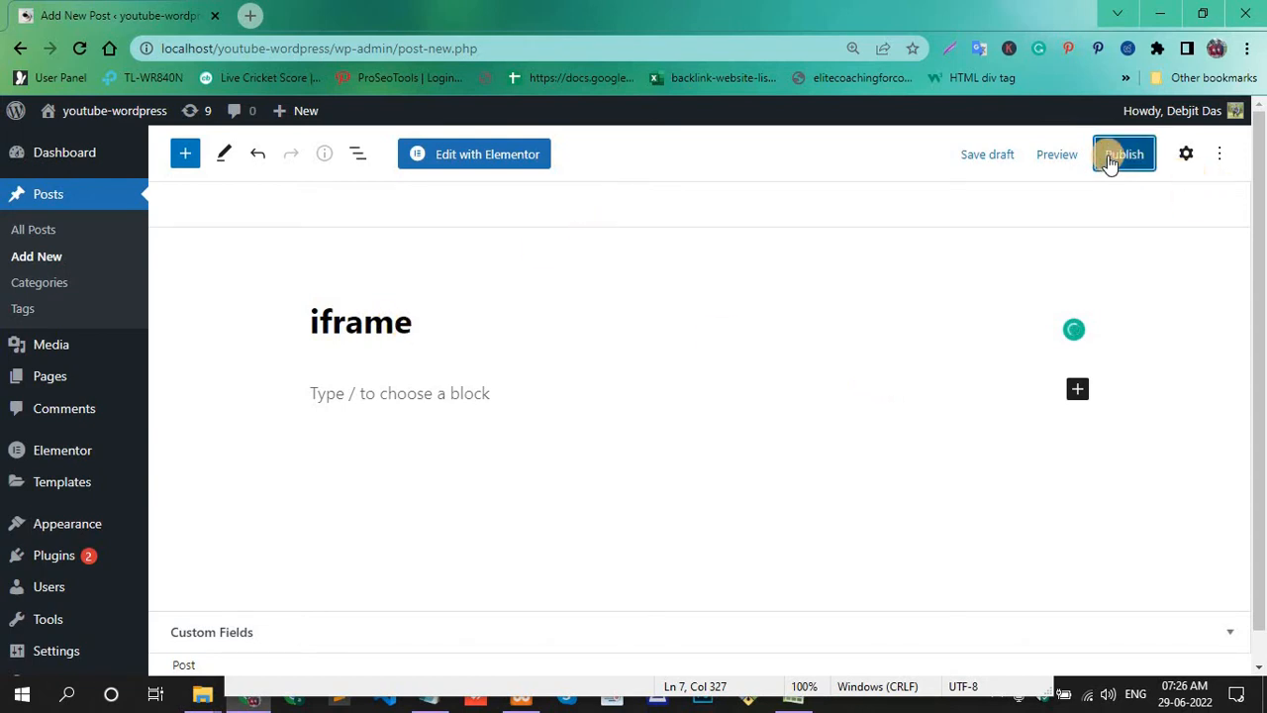
pyautogui.click(1124, 153)
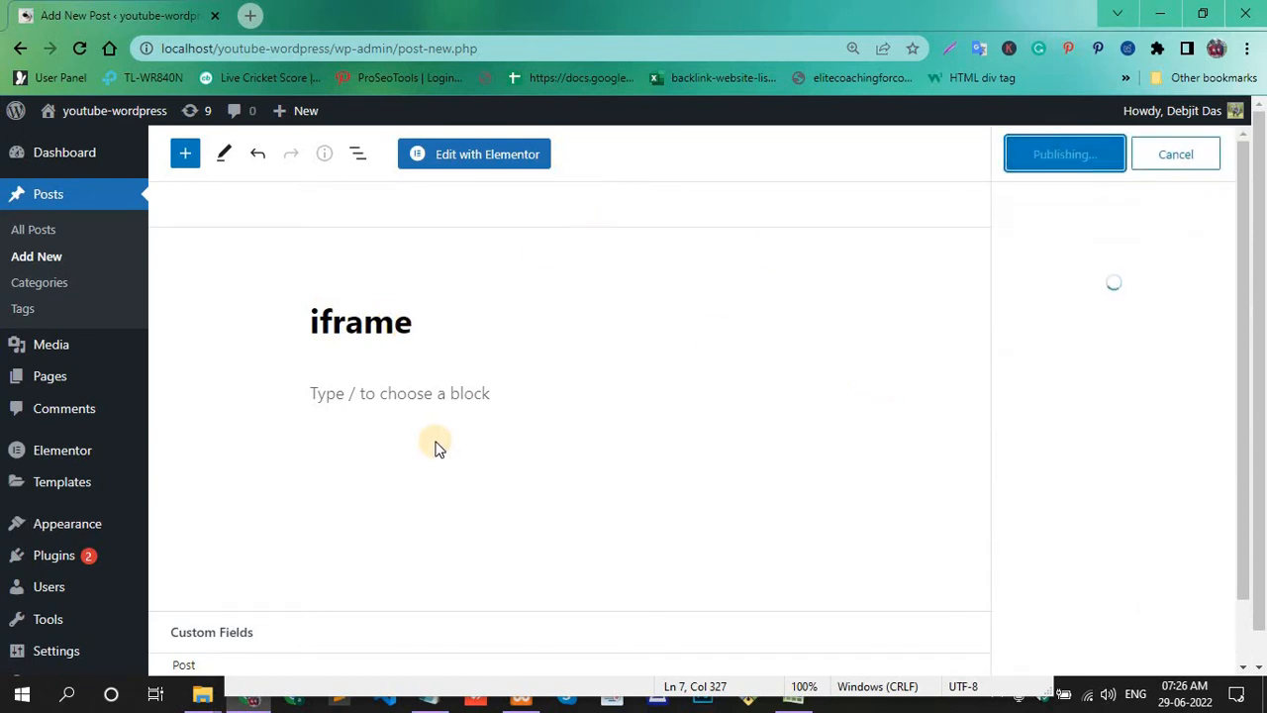
pyautogui.click(1065, 154)
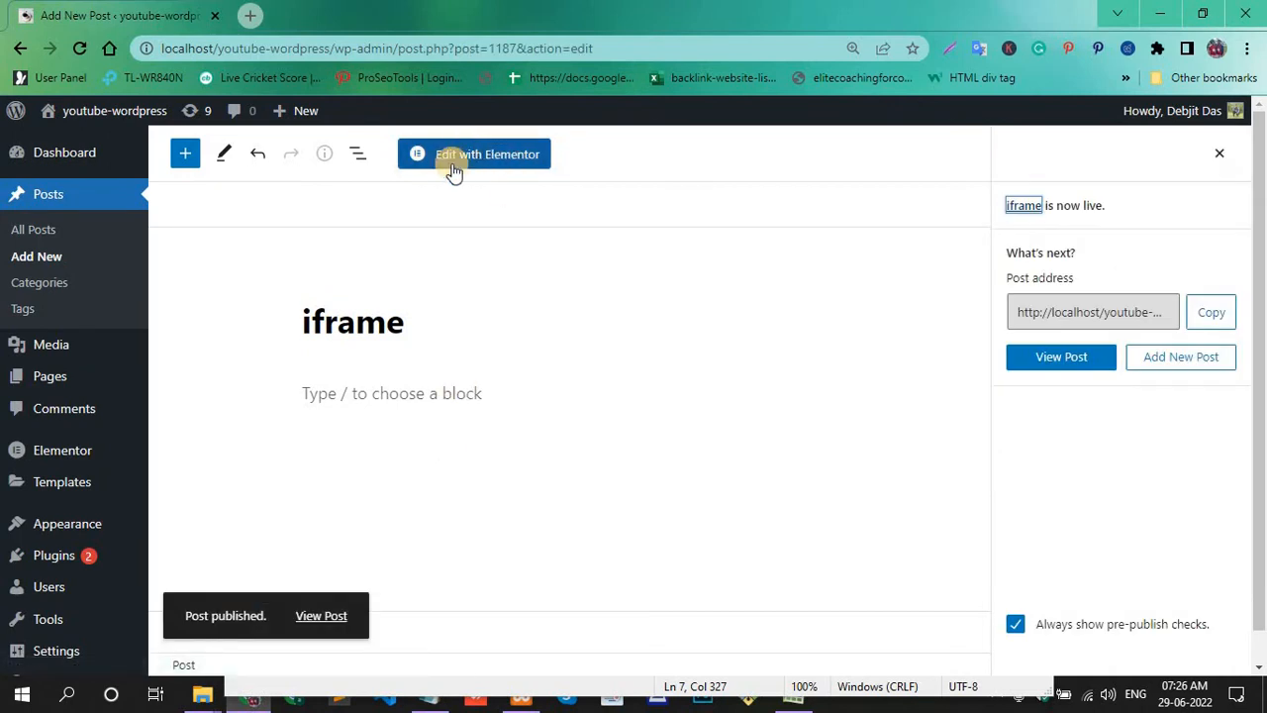
# Launch Edit with Elementor on the 'iframe' post and wait for the editor.
pyautogui.click(474, 154)
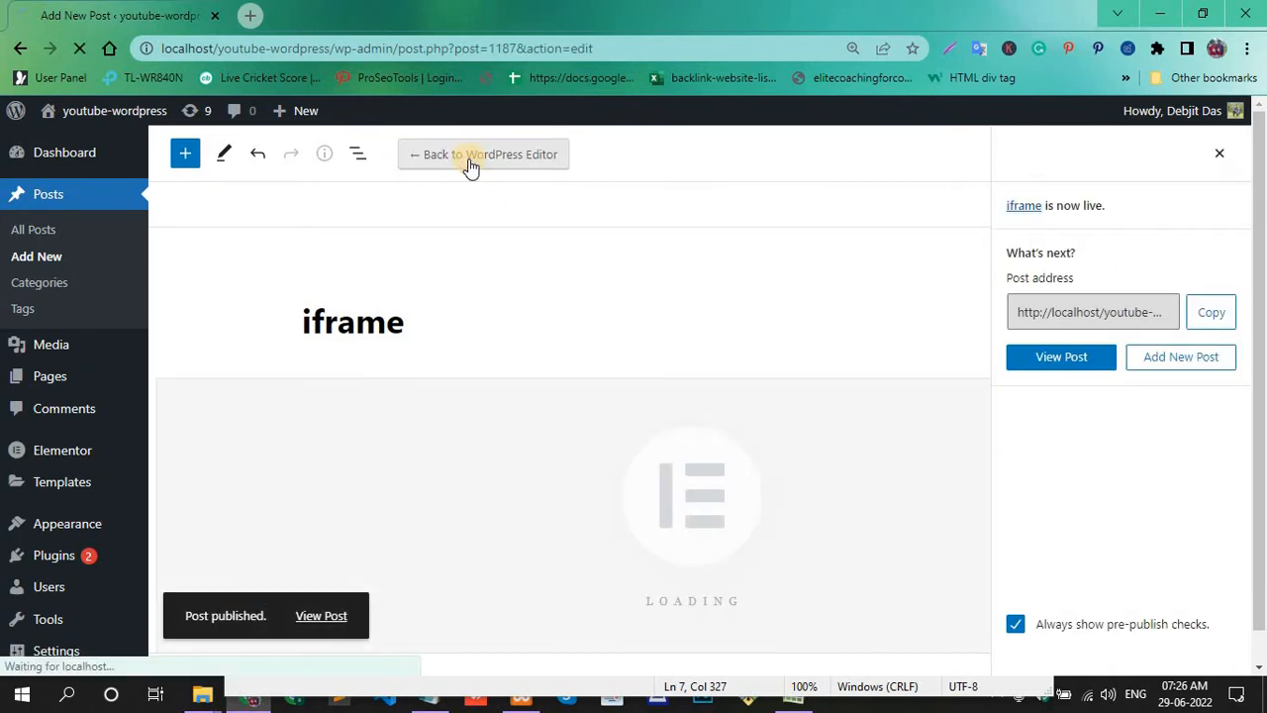
pyautogui.click(484, 154)
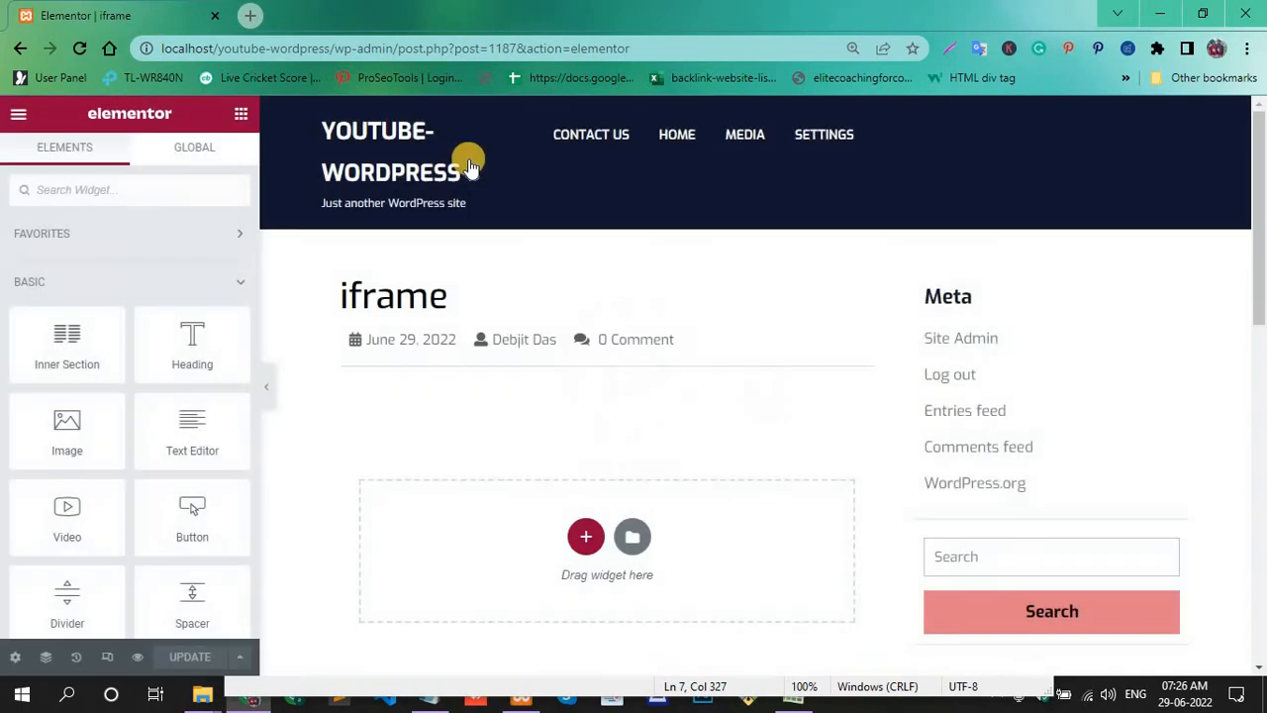
pyautogui.scroll(-3)
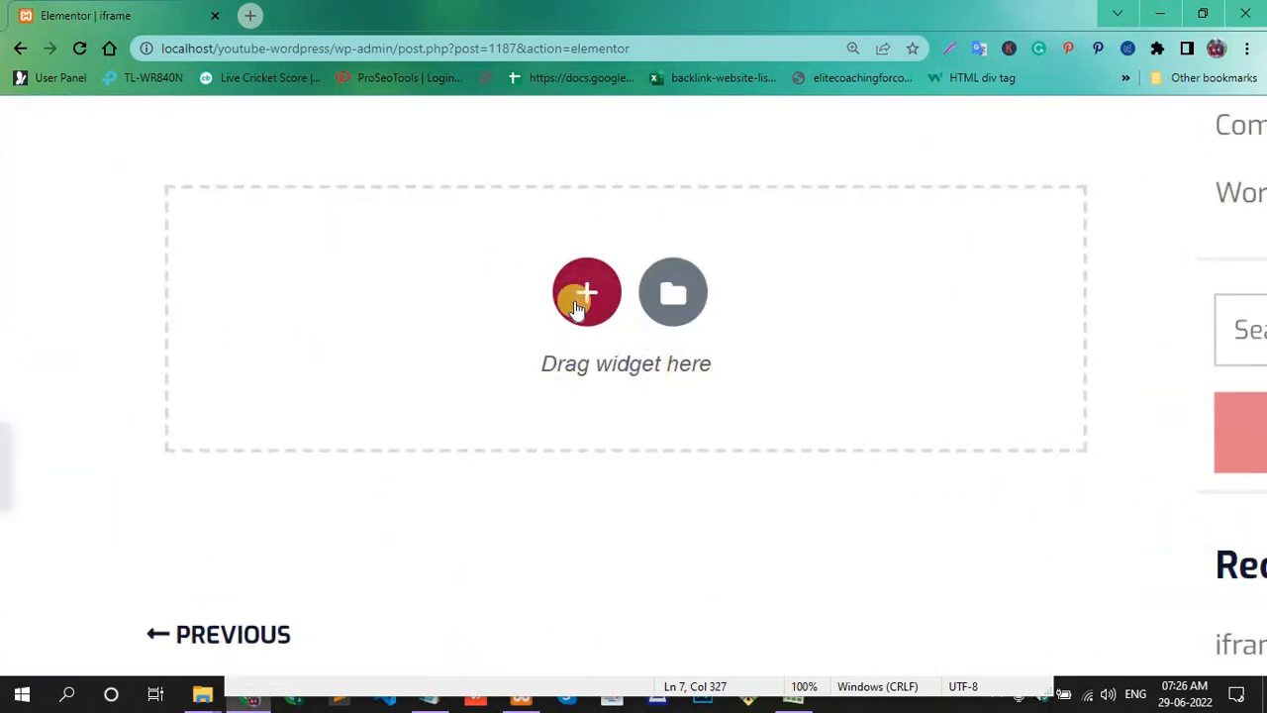
# Add a one-column section and search the widget list for 'html'.
pyautogui.click(586, 291)
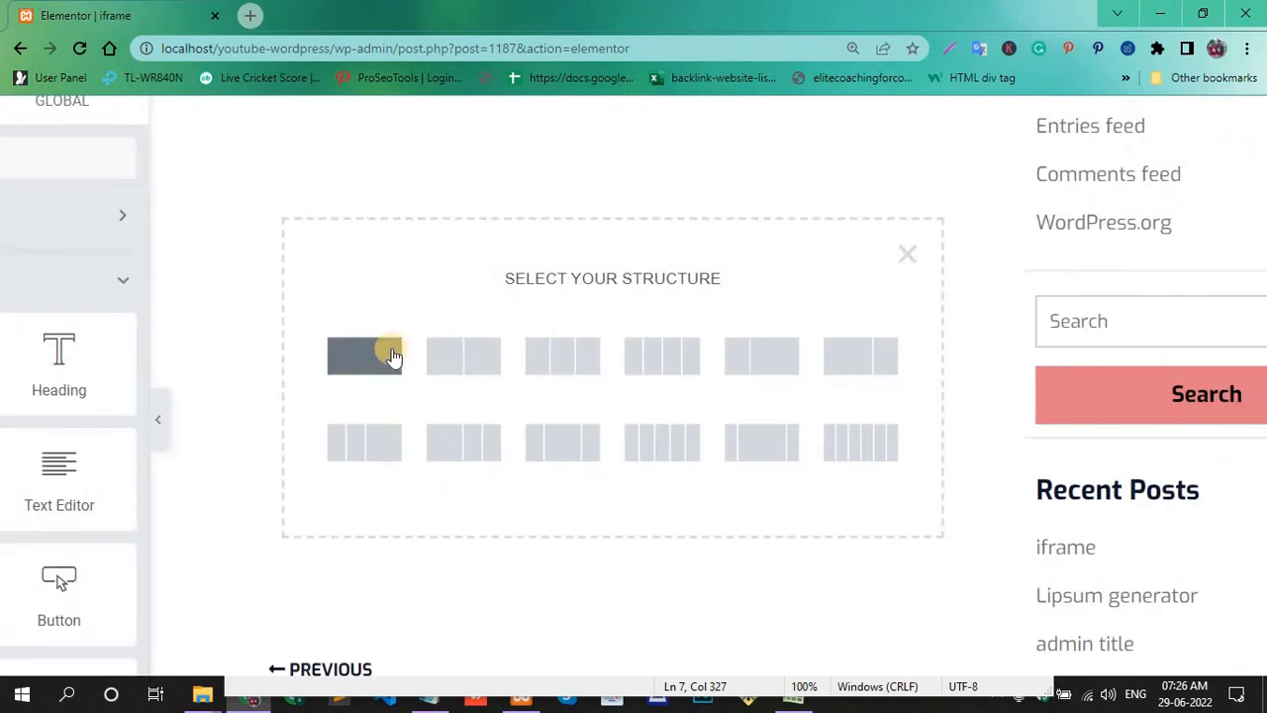
pyautogui.click(363, 355)
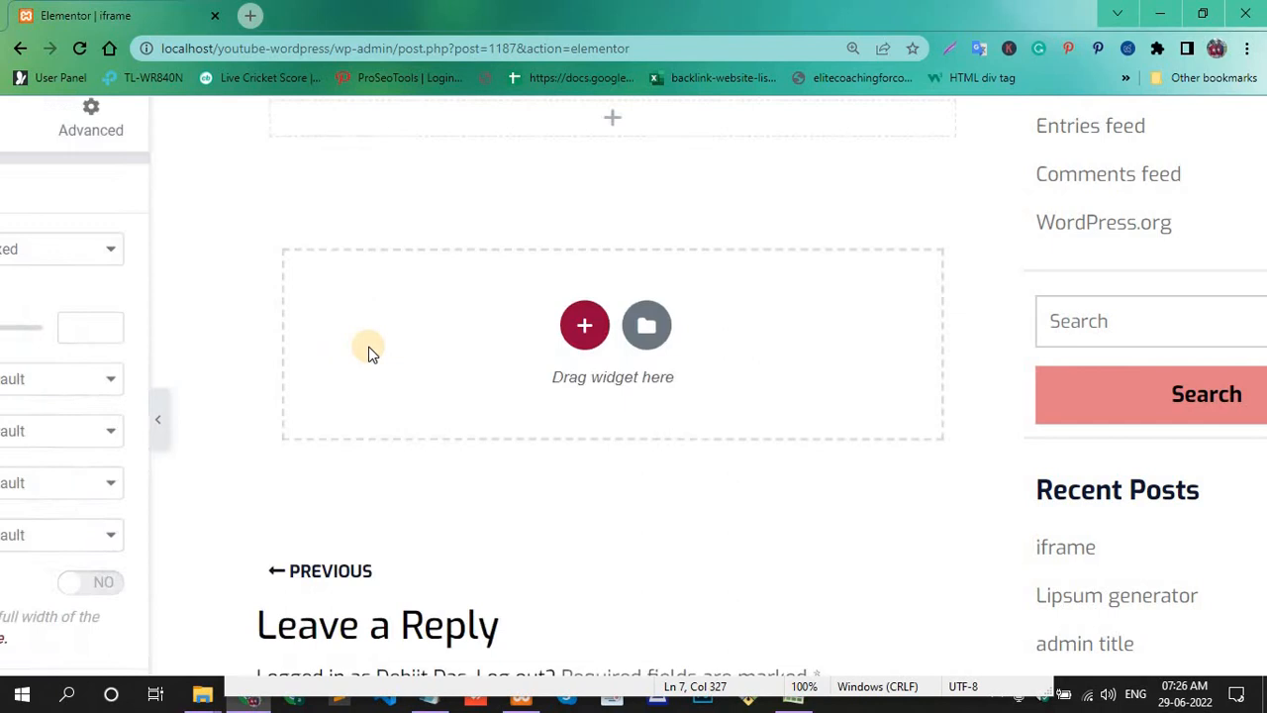
pyautogui.click(610, 164)
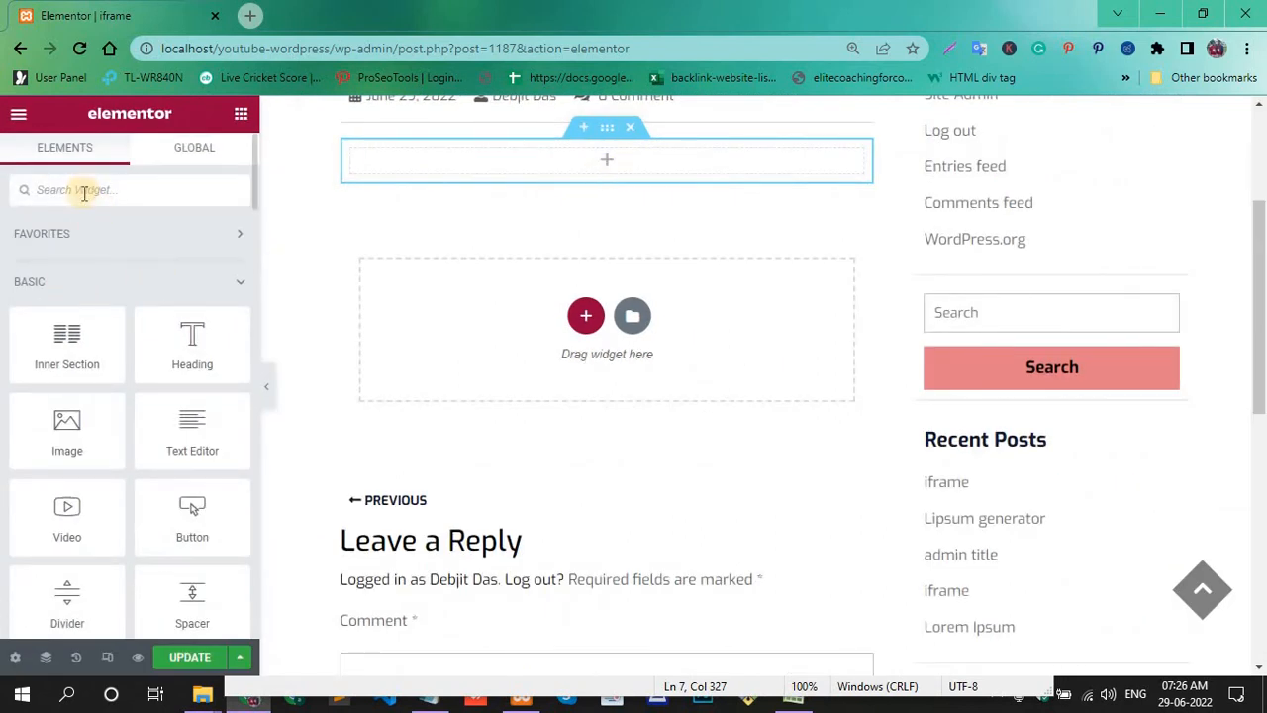
pyautogui.write('html')
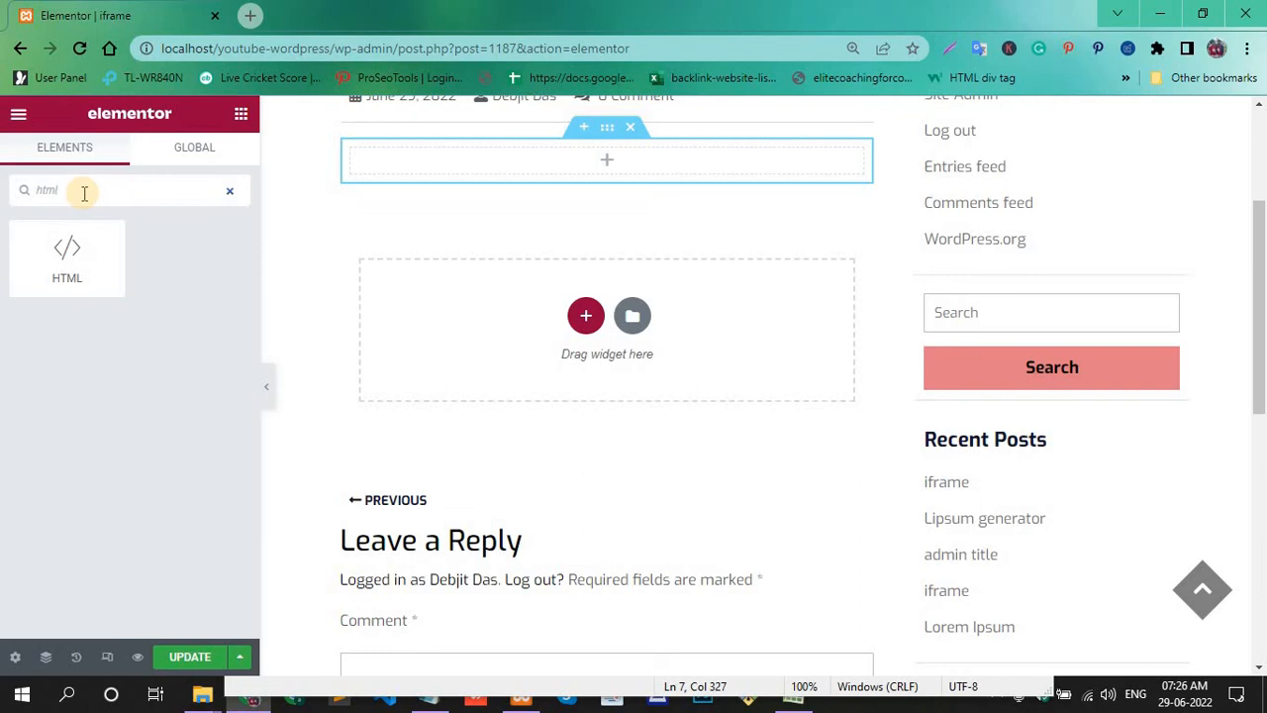
pyautogui.moveTo(84, 190)
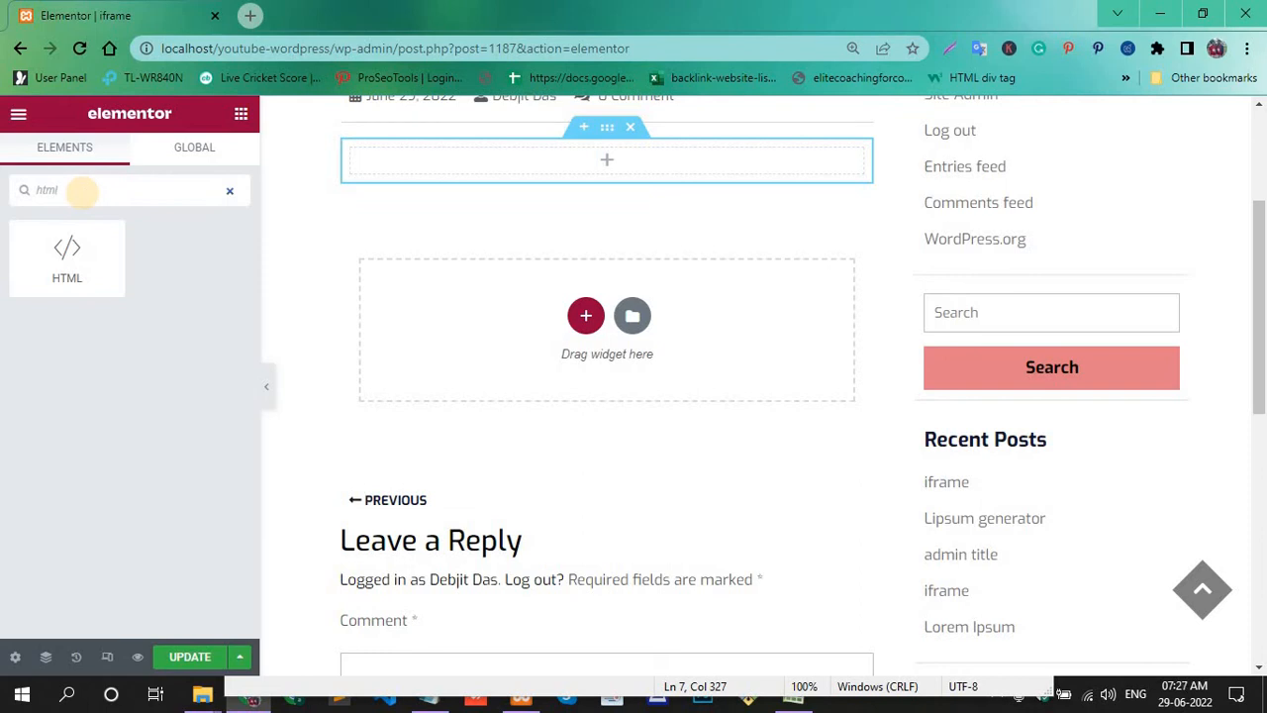
# Drop an HTML widget in the section with a 400x400 YouTube embed iframe (Q5ZeI37vqLU).
pyautogui.moveTo(67, 257); pyautogui.dragTo(225, 225)
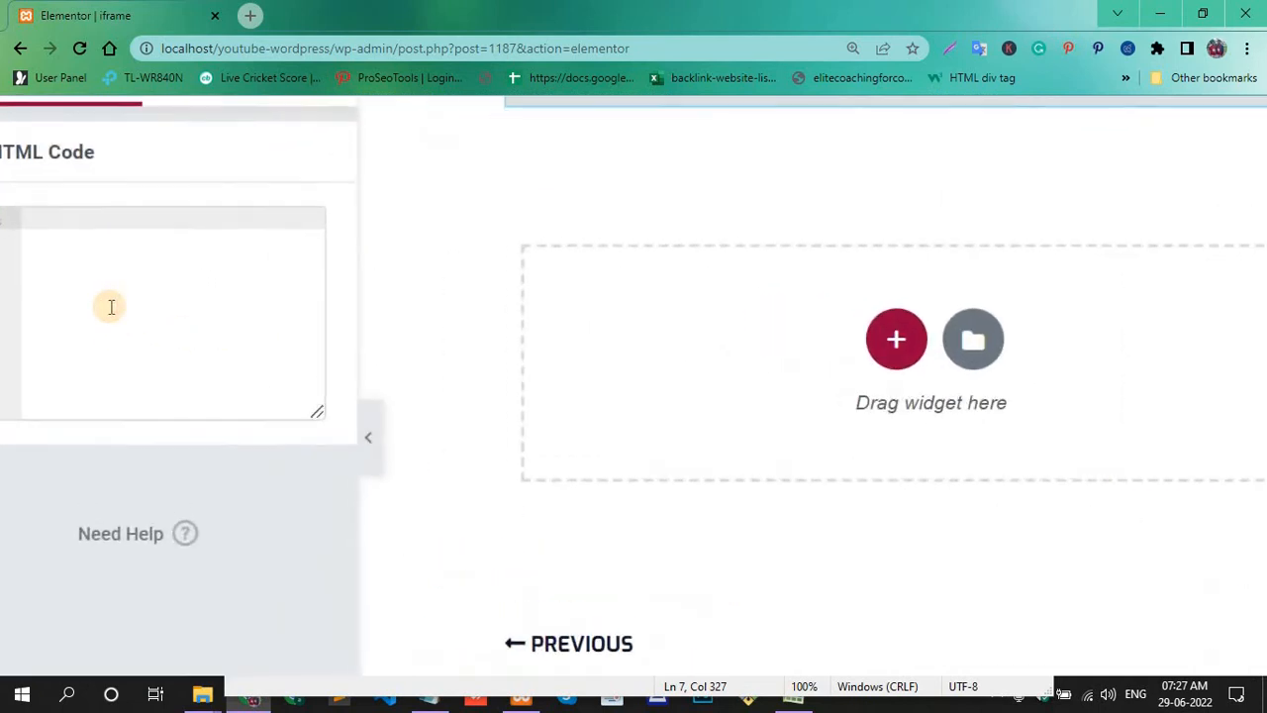
pyautogui.write('<iframe width="400" height="400" src="https://www.youtube.com/embed/Q5ZeI37vqLU"></iframe>')
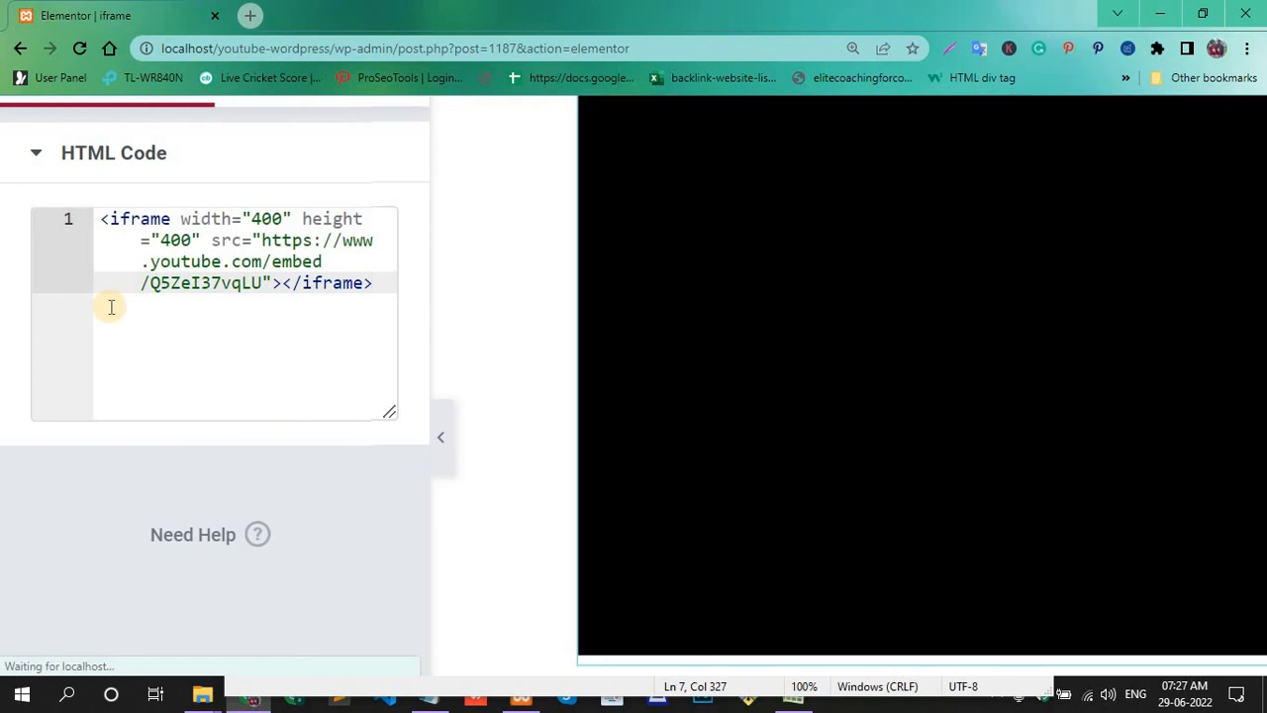